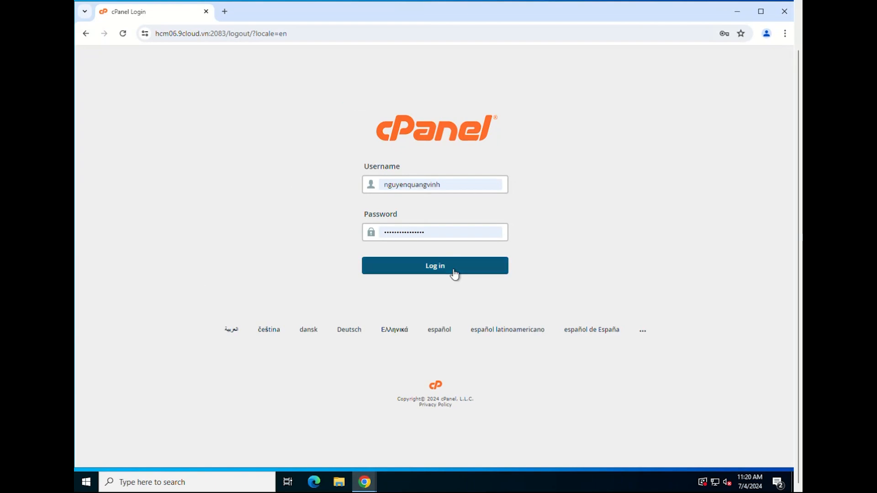
Log in to cPanel with the pre-filled credentials to reach the Tools dashboard.
left_click(434, 265)
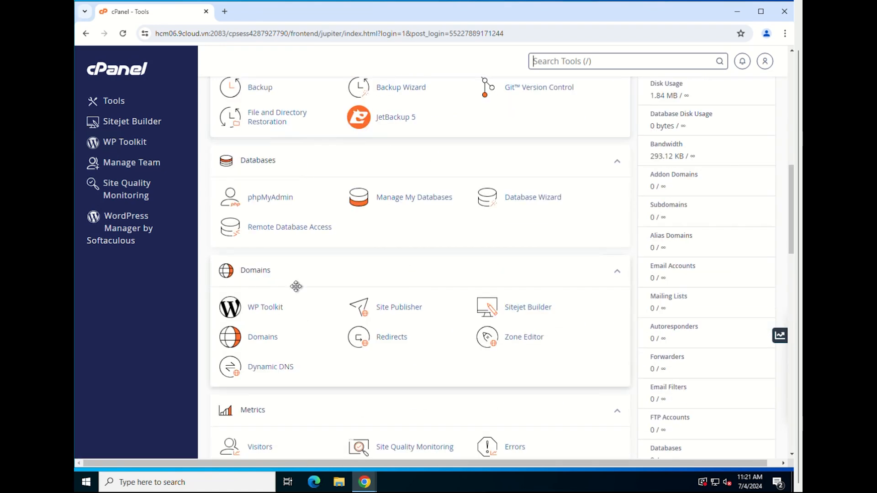
Open Zone Editor and manage the zone records for nguyenquangvinh.top.
left_click(524, 285)
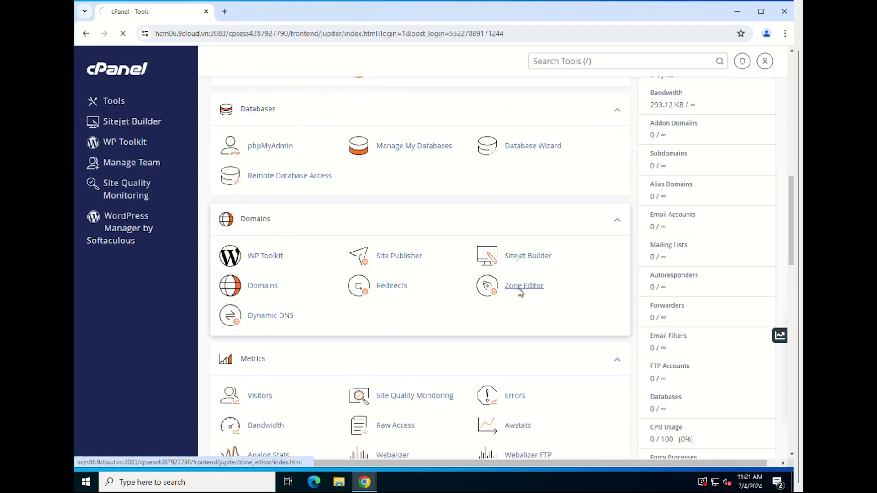
left_click(523, 285)
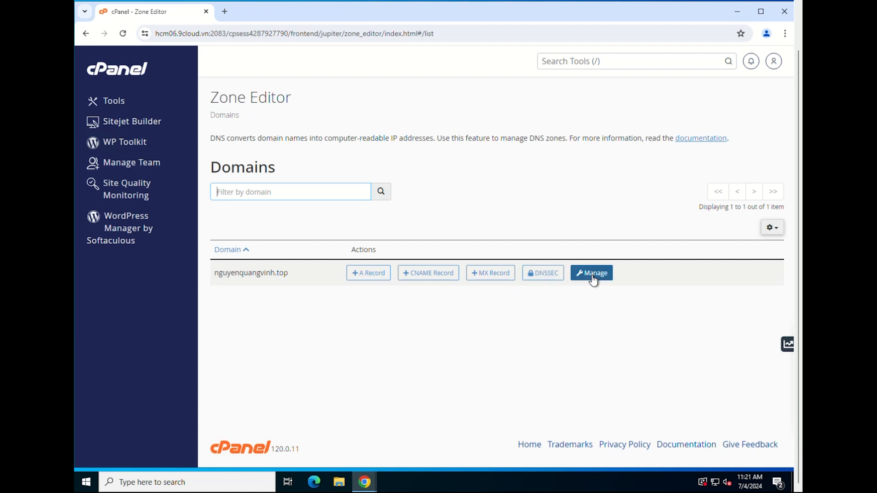
left_click(591, 273)
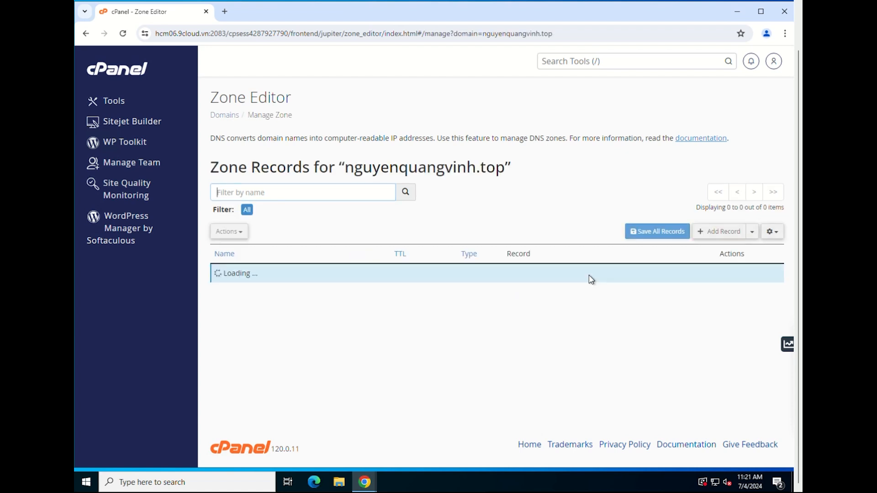
Add and save an A record named domain.nguyenquangvinh.top with its IPv4 address.
left_click(745, 231)
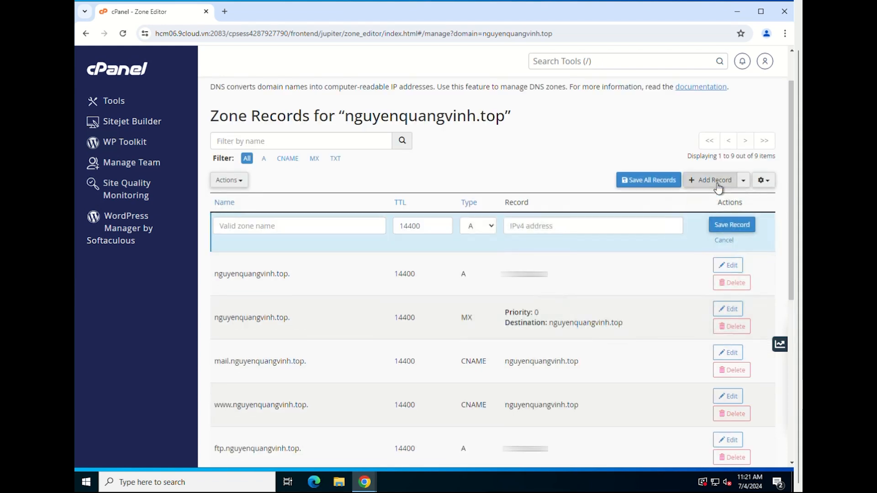
mouse_move(491, 233)
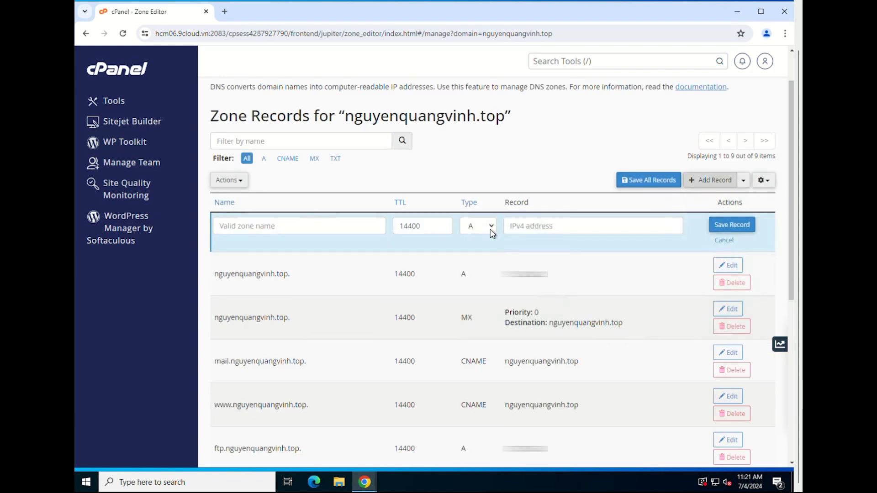
type("domain.nguyenquangvinh.top.")
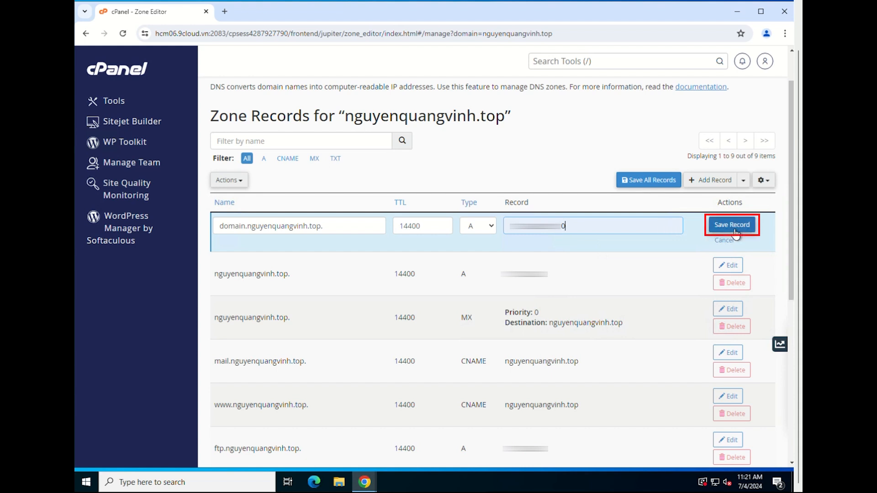
left_click(731, 224)
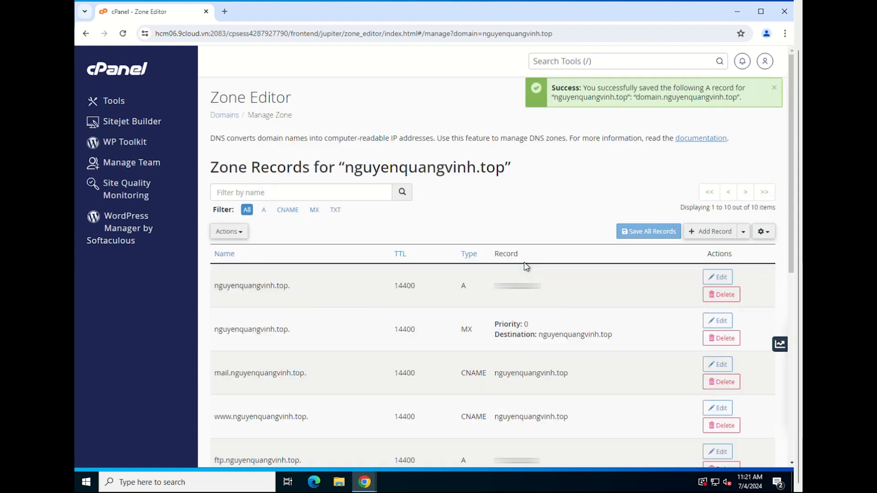
Scroll to the new A record and rename it testdomain.nguyenquangvinh.top.
scroll("down", 3)
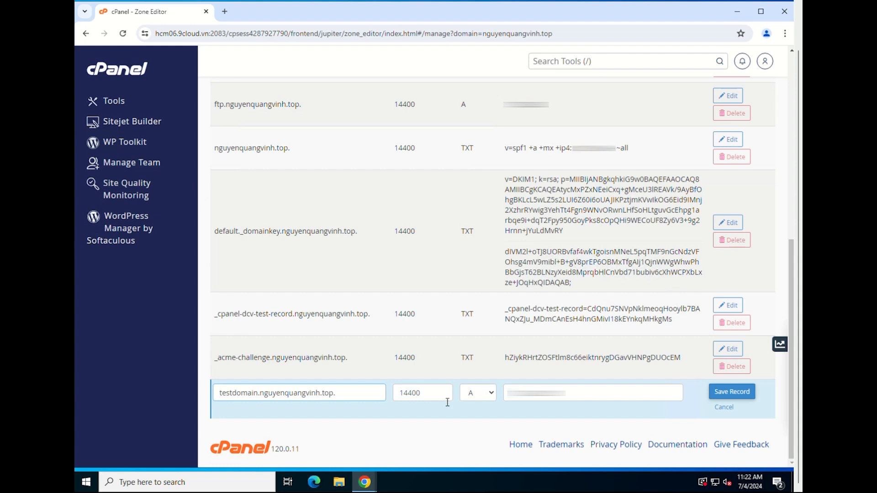
Save the renamed testdomain.nguyenquangvinh.top A record and switch to the DNSWatch site.
left_click(732, 391)
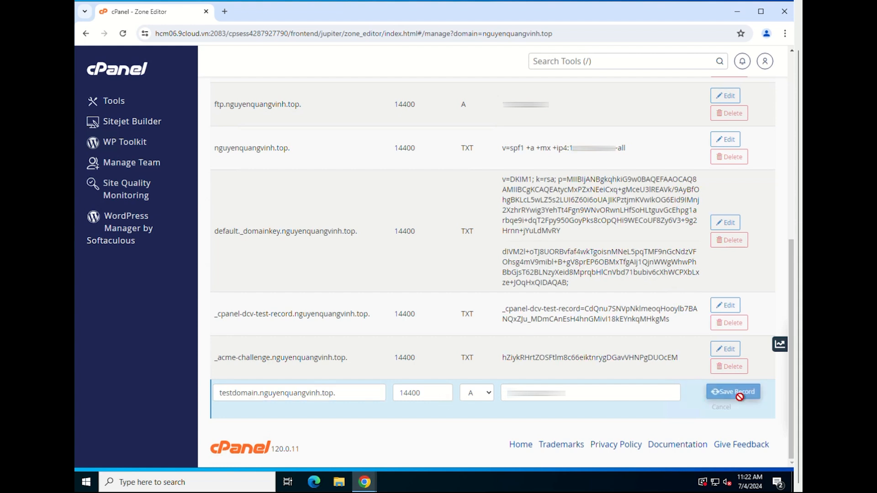
left_click(732, 391)
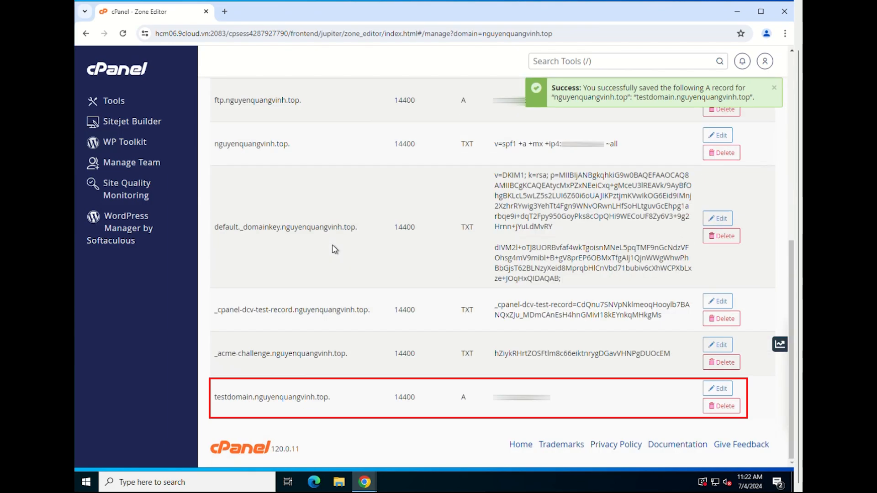
left_click(224, 11)
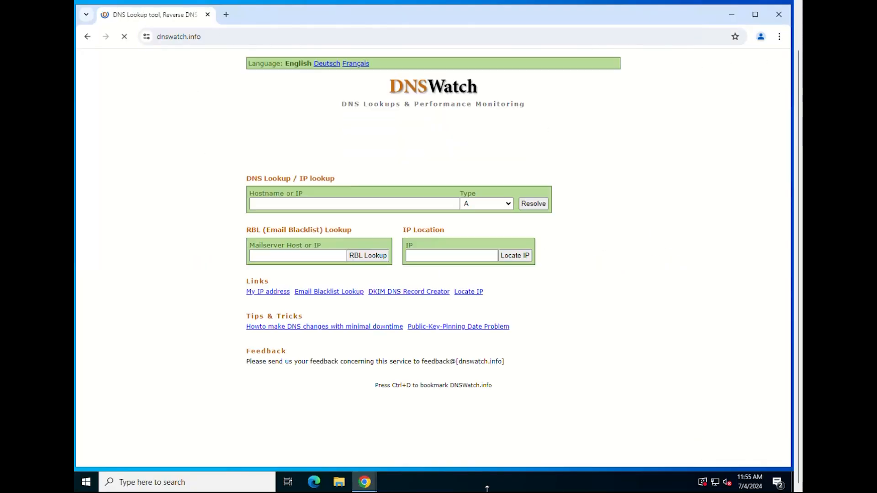
Resolve domain.nguyenquangvinh.top as an A record on DNSWatch.
type("domain.nguyenquangvinh.top")
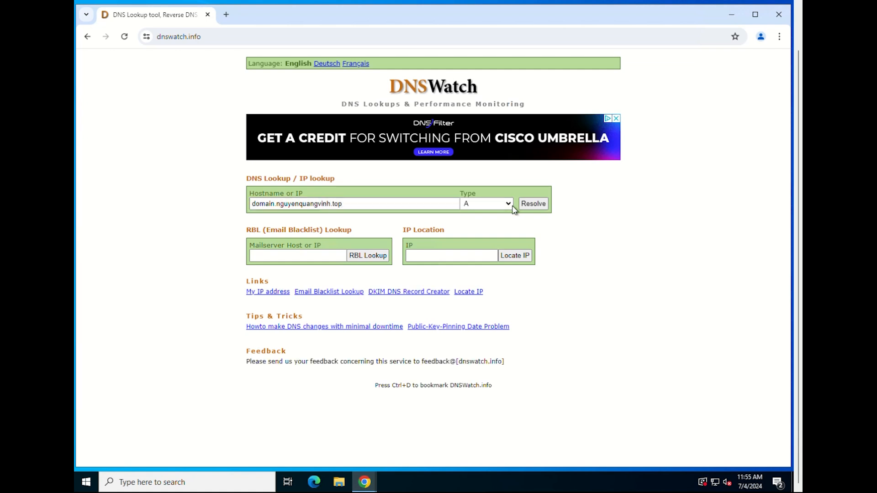
left_click(532, 202)
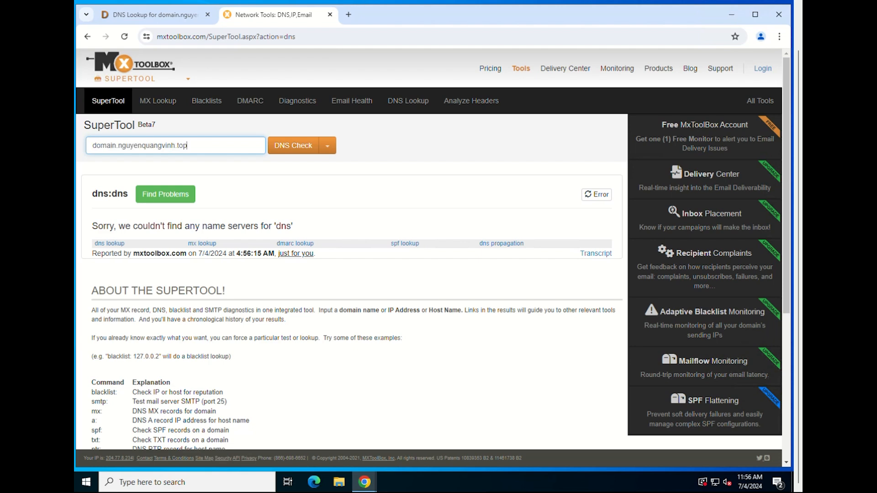
Run MxToolbox DNS Check on domain.nguyenquangvinh.top.
left_click(327, 145)
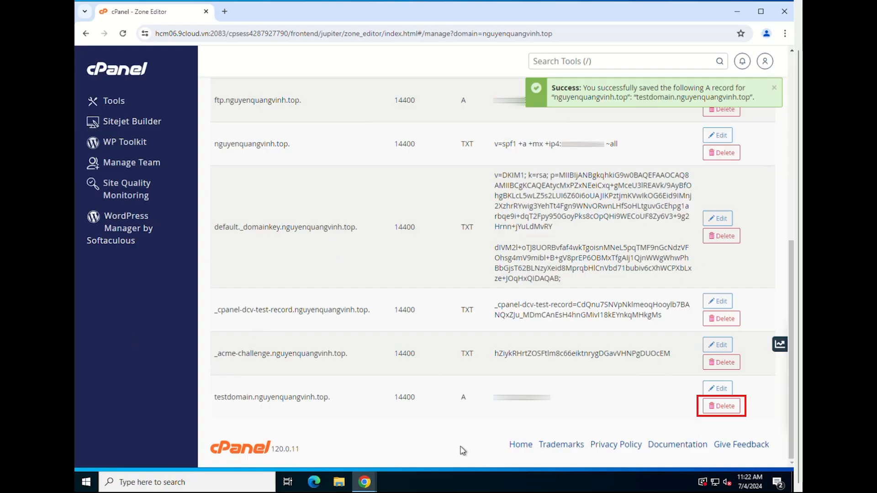
Delete the testdomain.nguyenquangvinh.top A record and confirm the deletion.
left_click(721, 406)
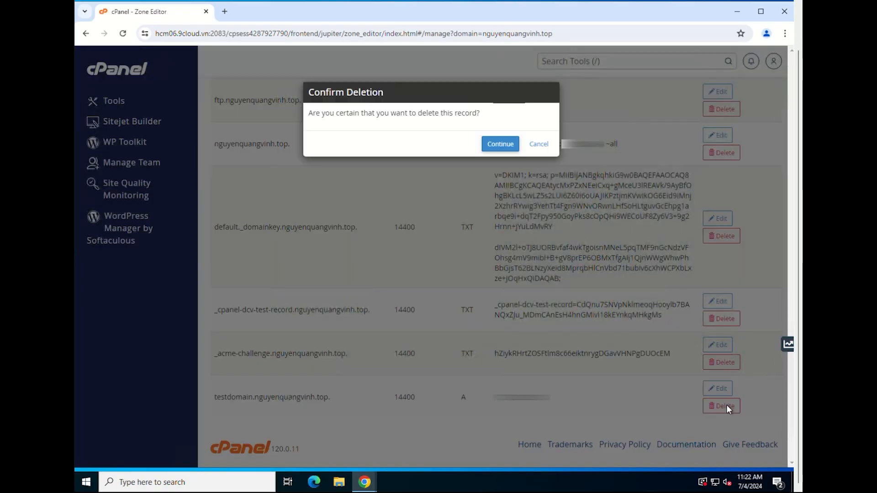
left_click(499, 144)
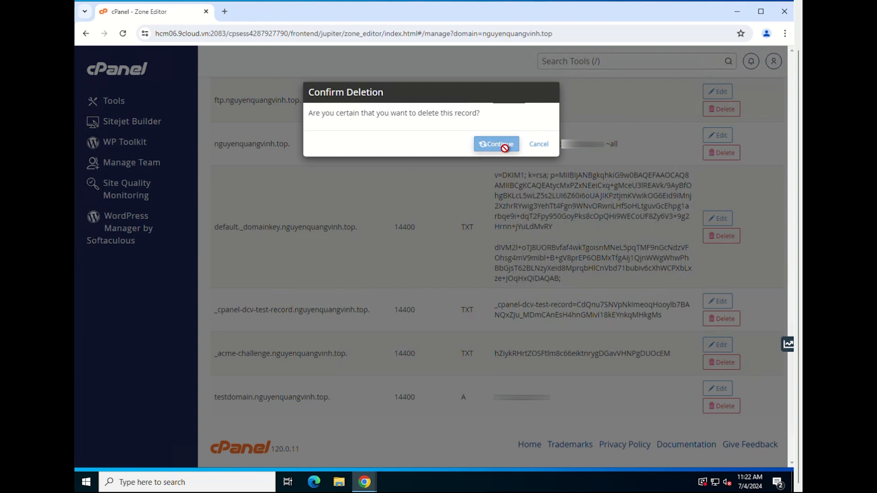
left_click(495, 144)
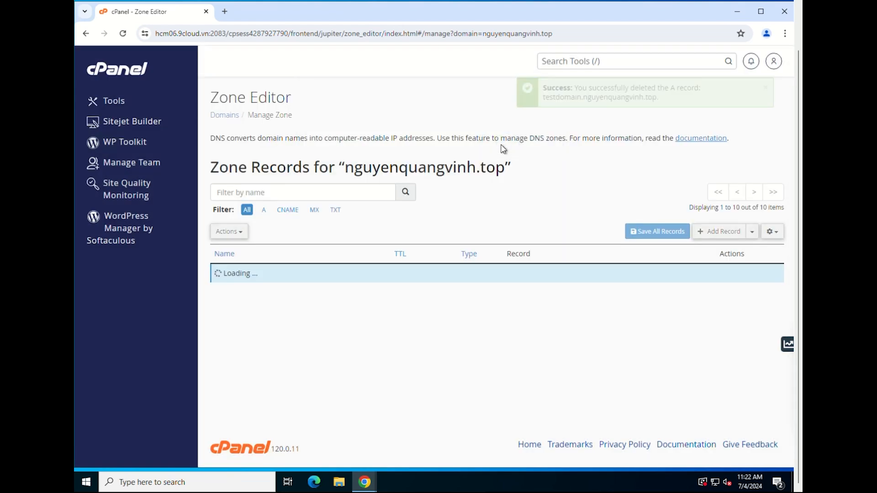